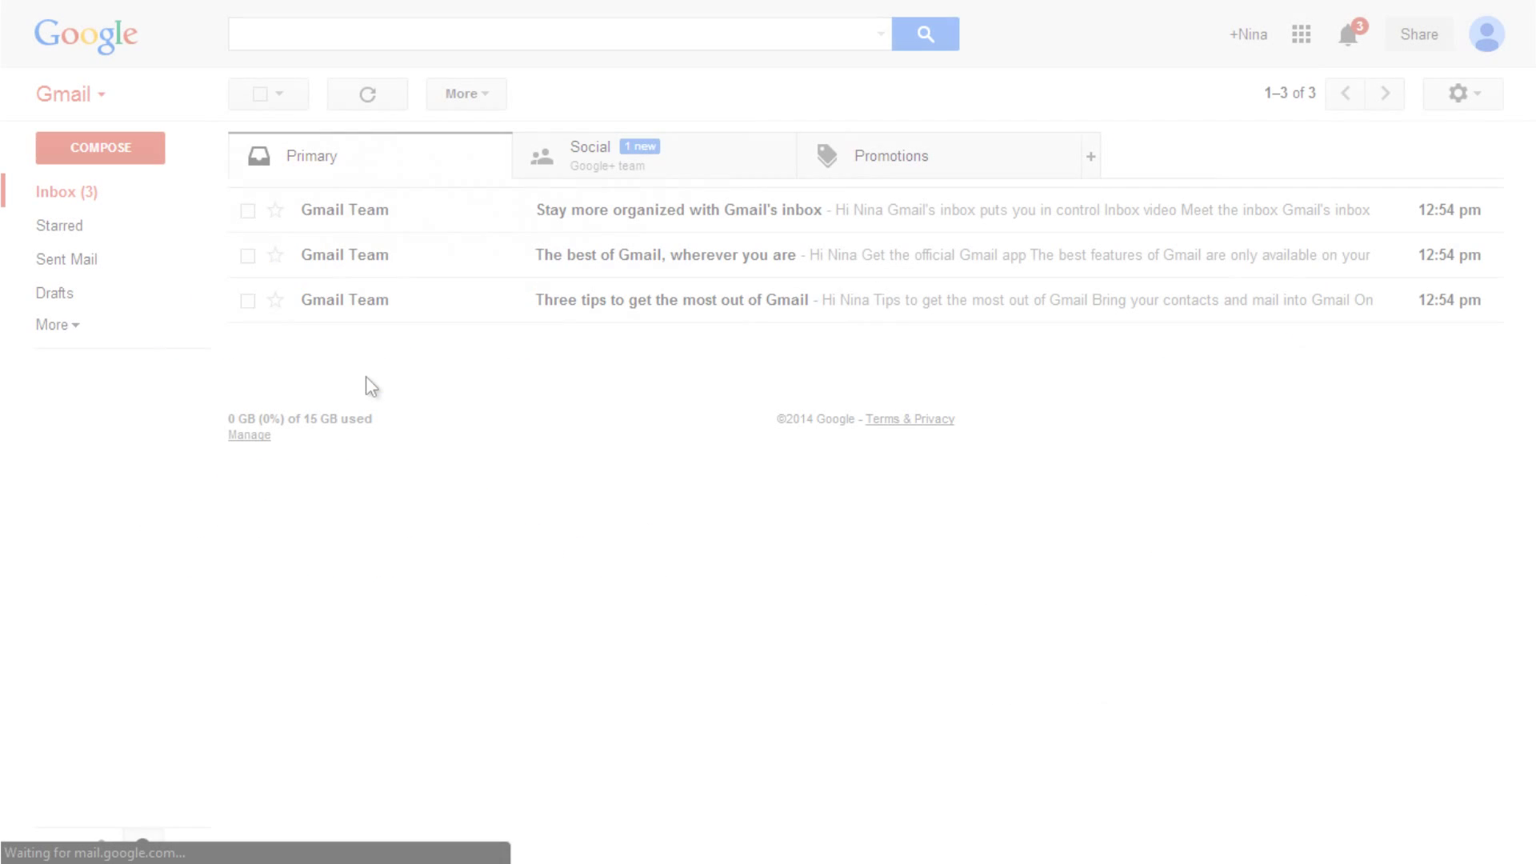
click(69, 93)
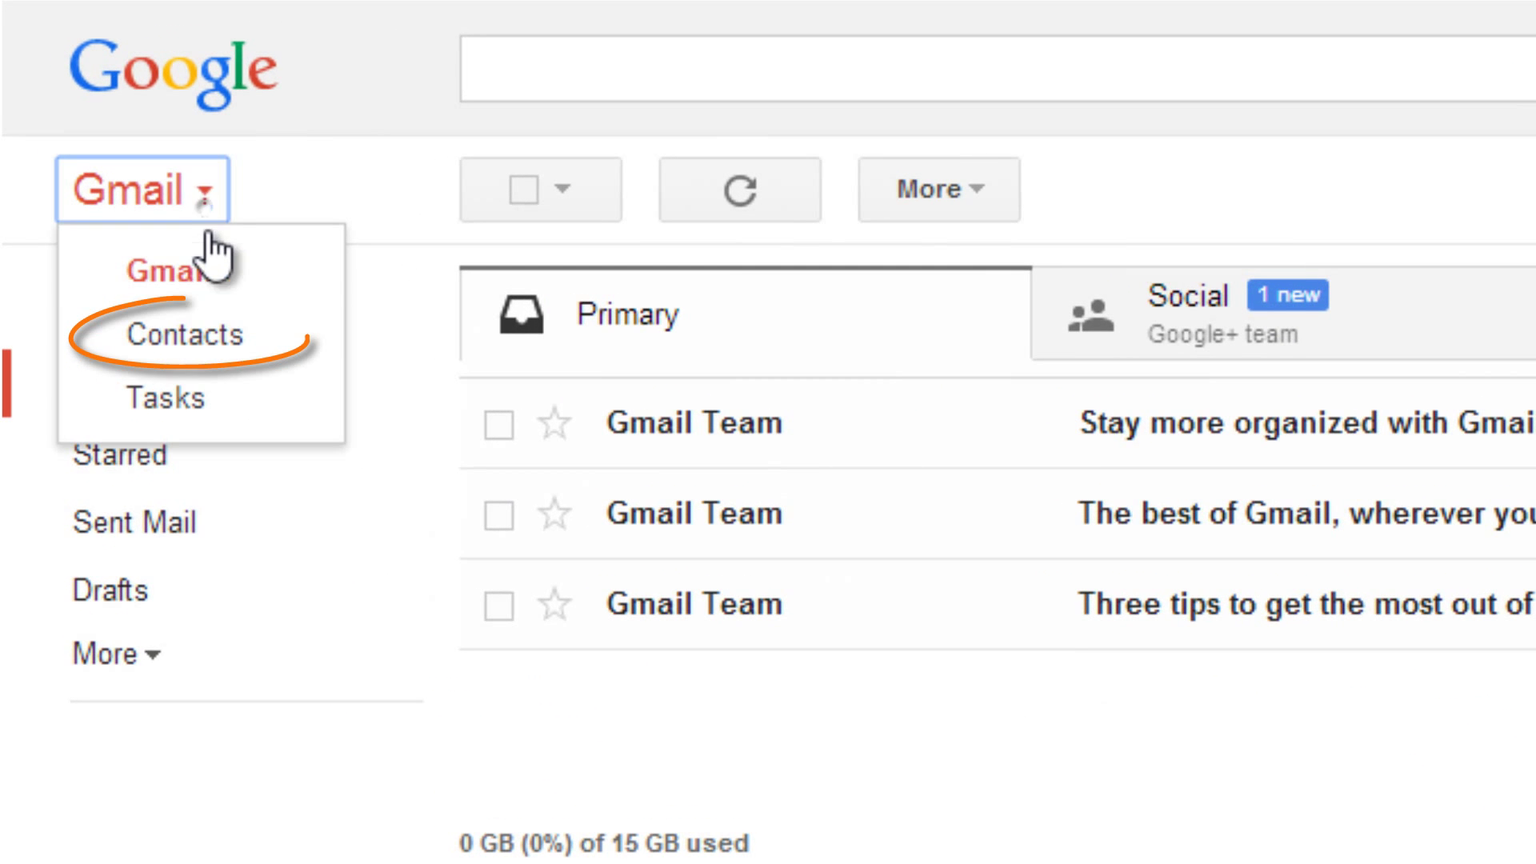
click(185, 335)
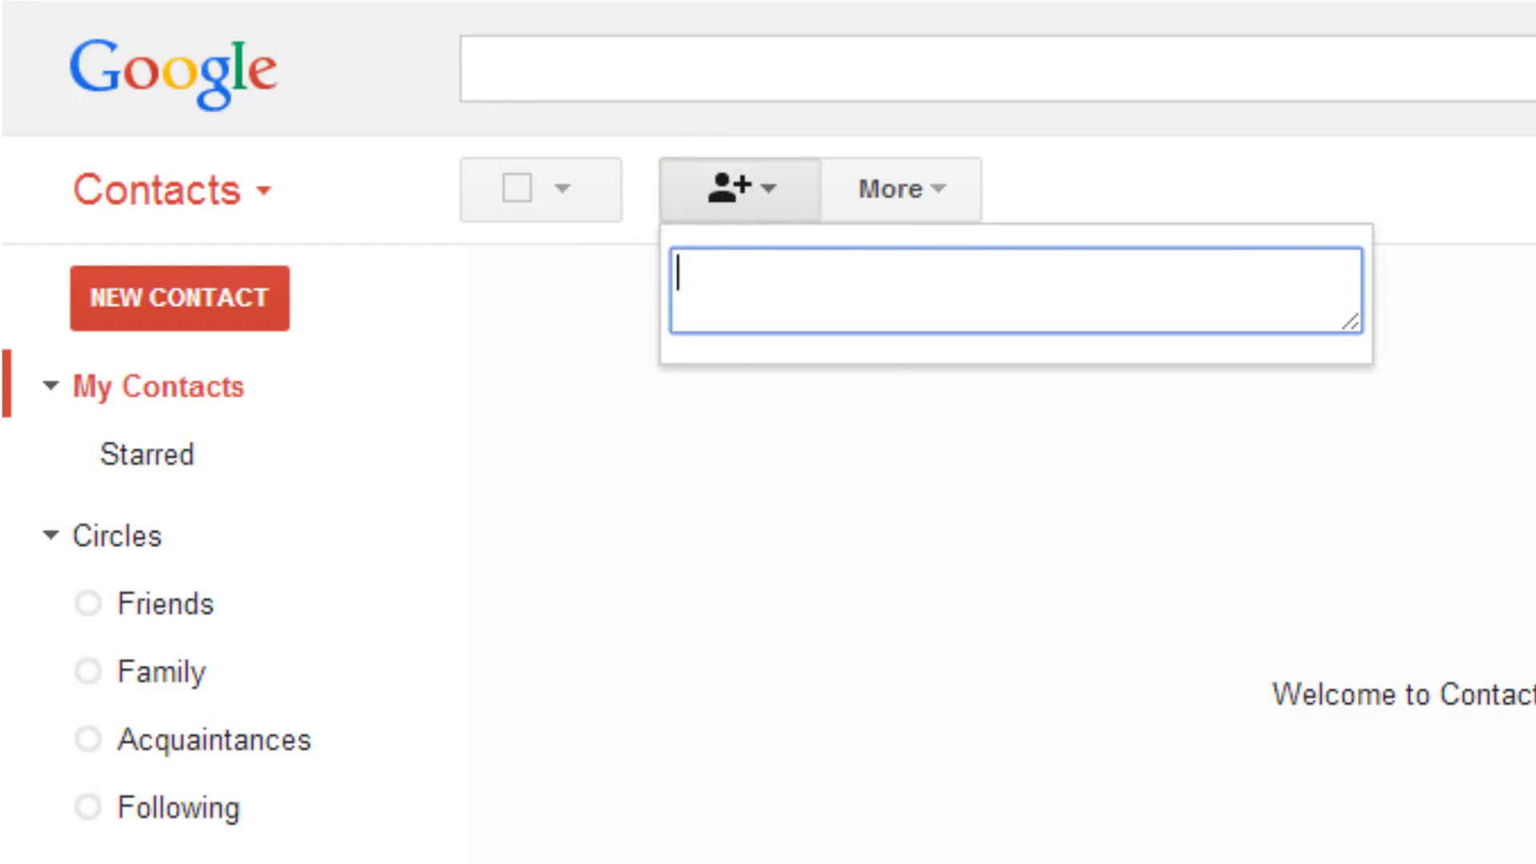
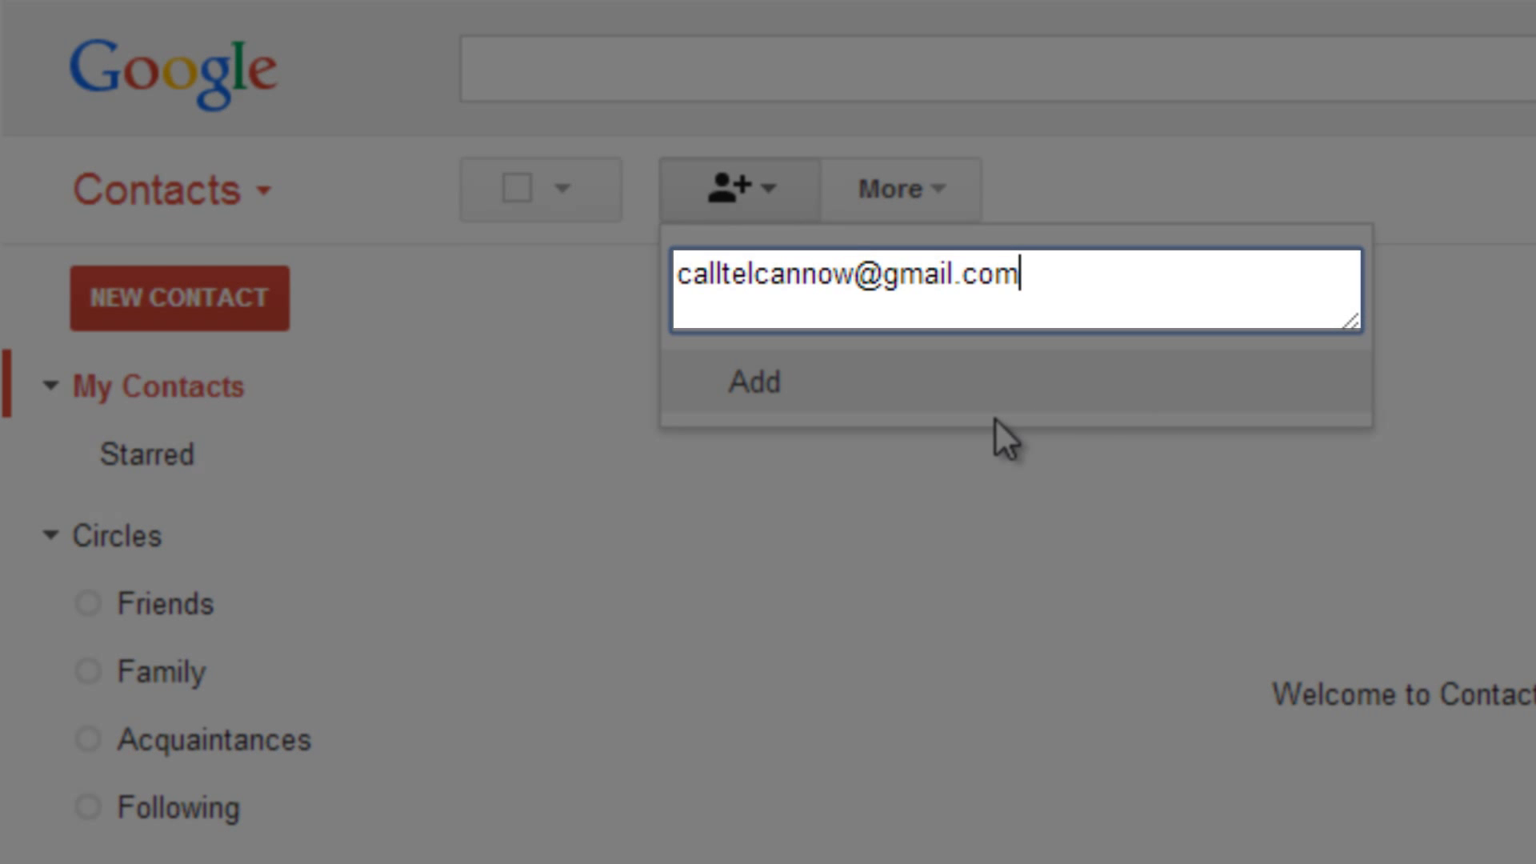
click(754, 382)
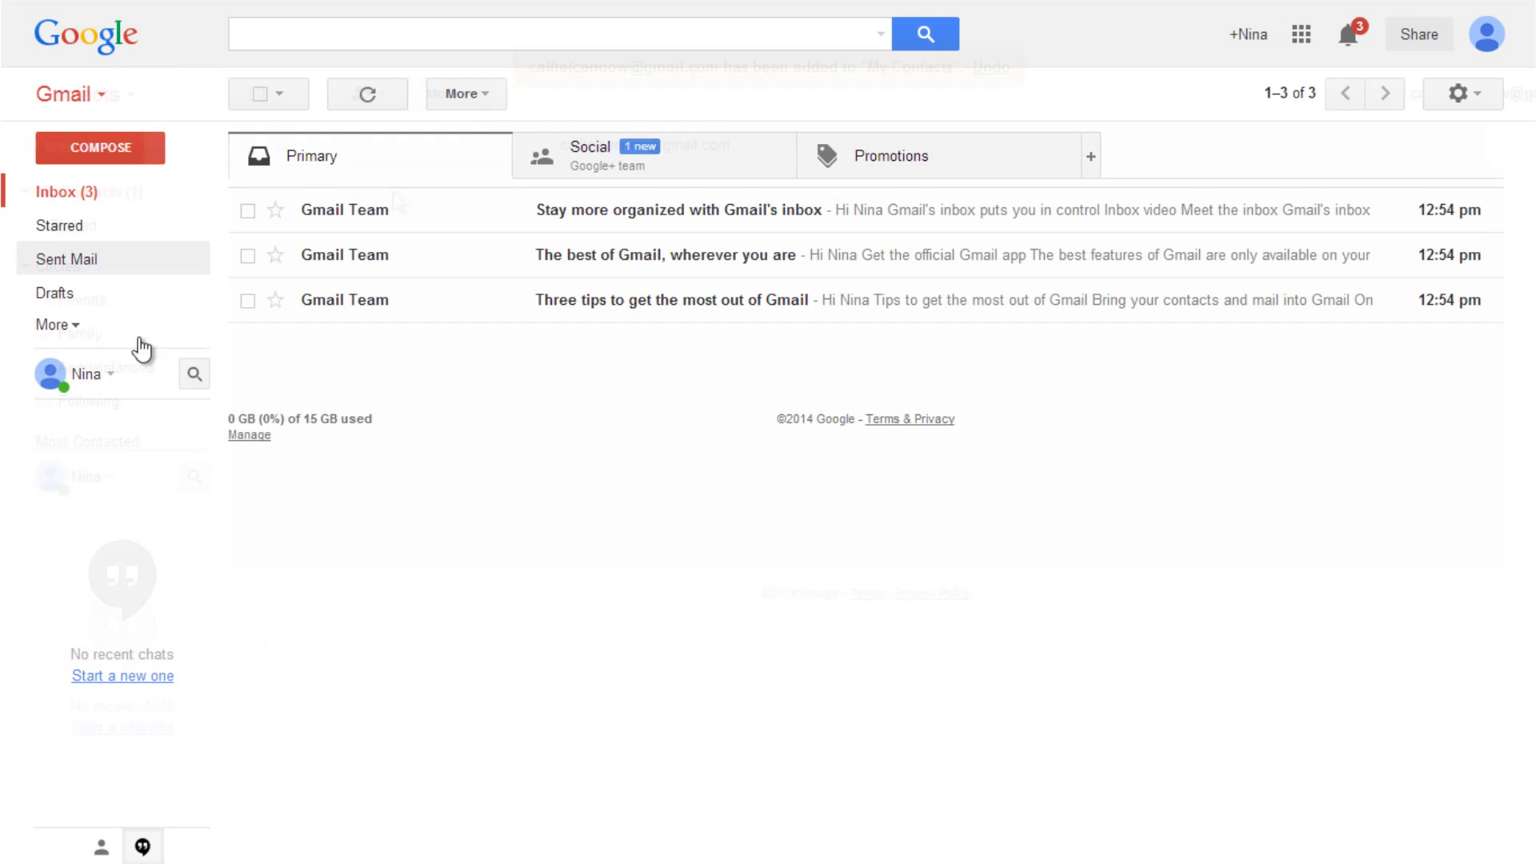
- Revert Gmail's Hangouts panel to the old chat with people search
click(106, 375)
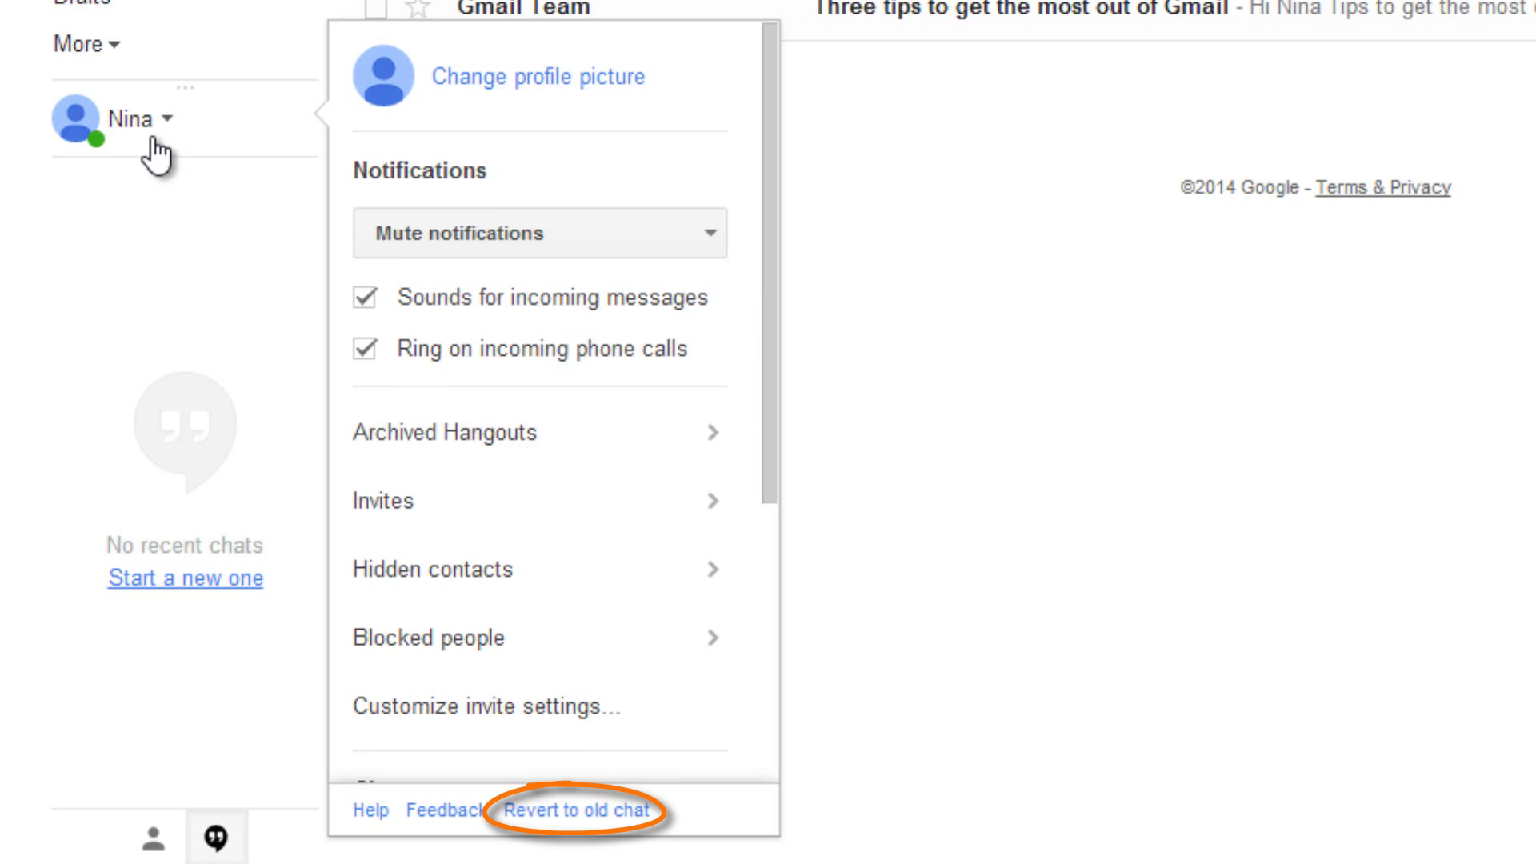
click(558, 812)
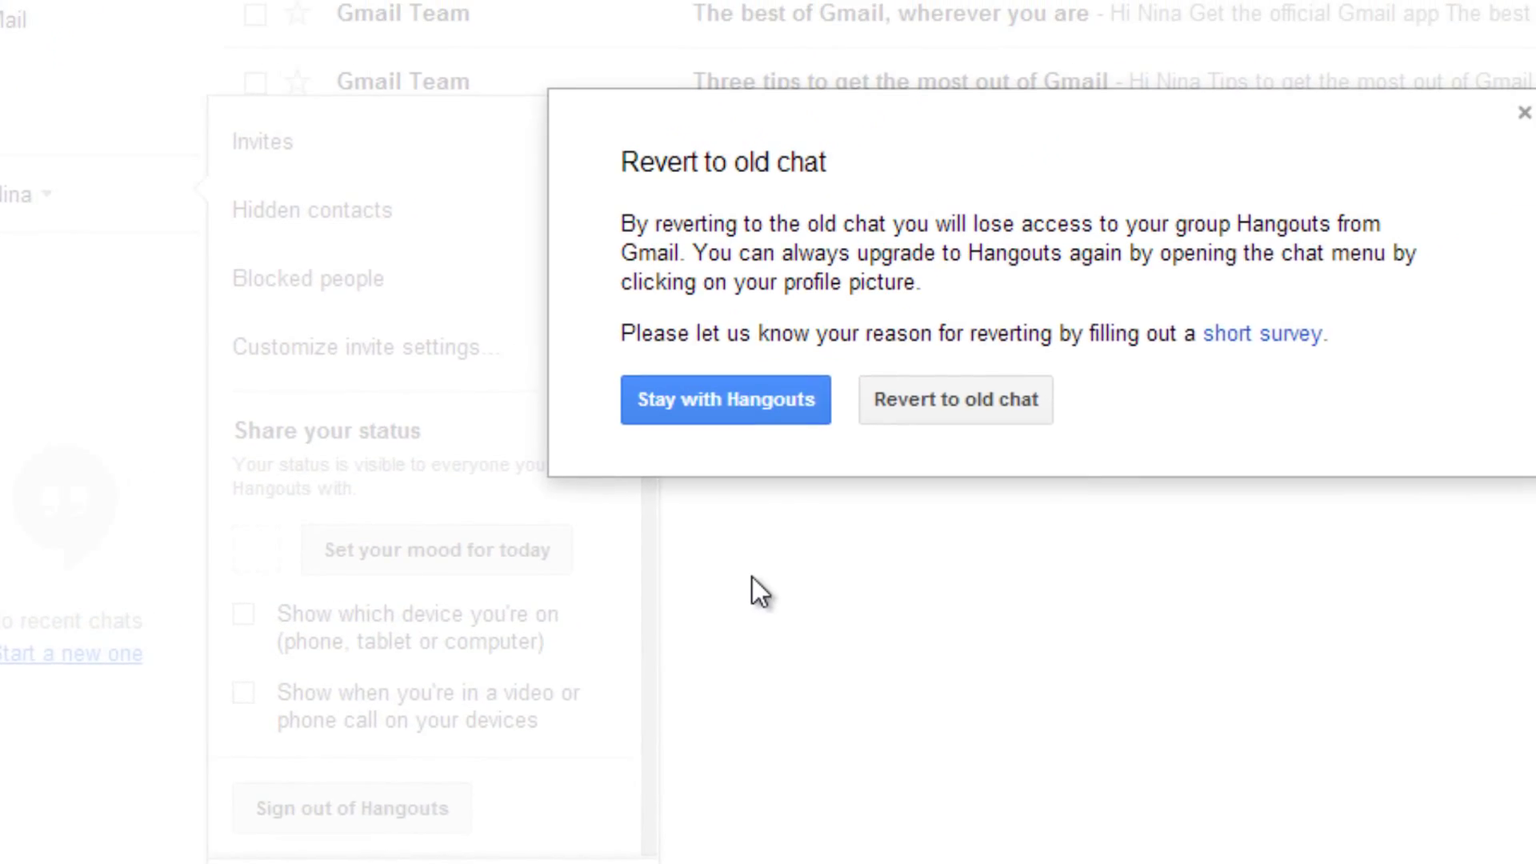
click(954, 399)
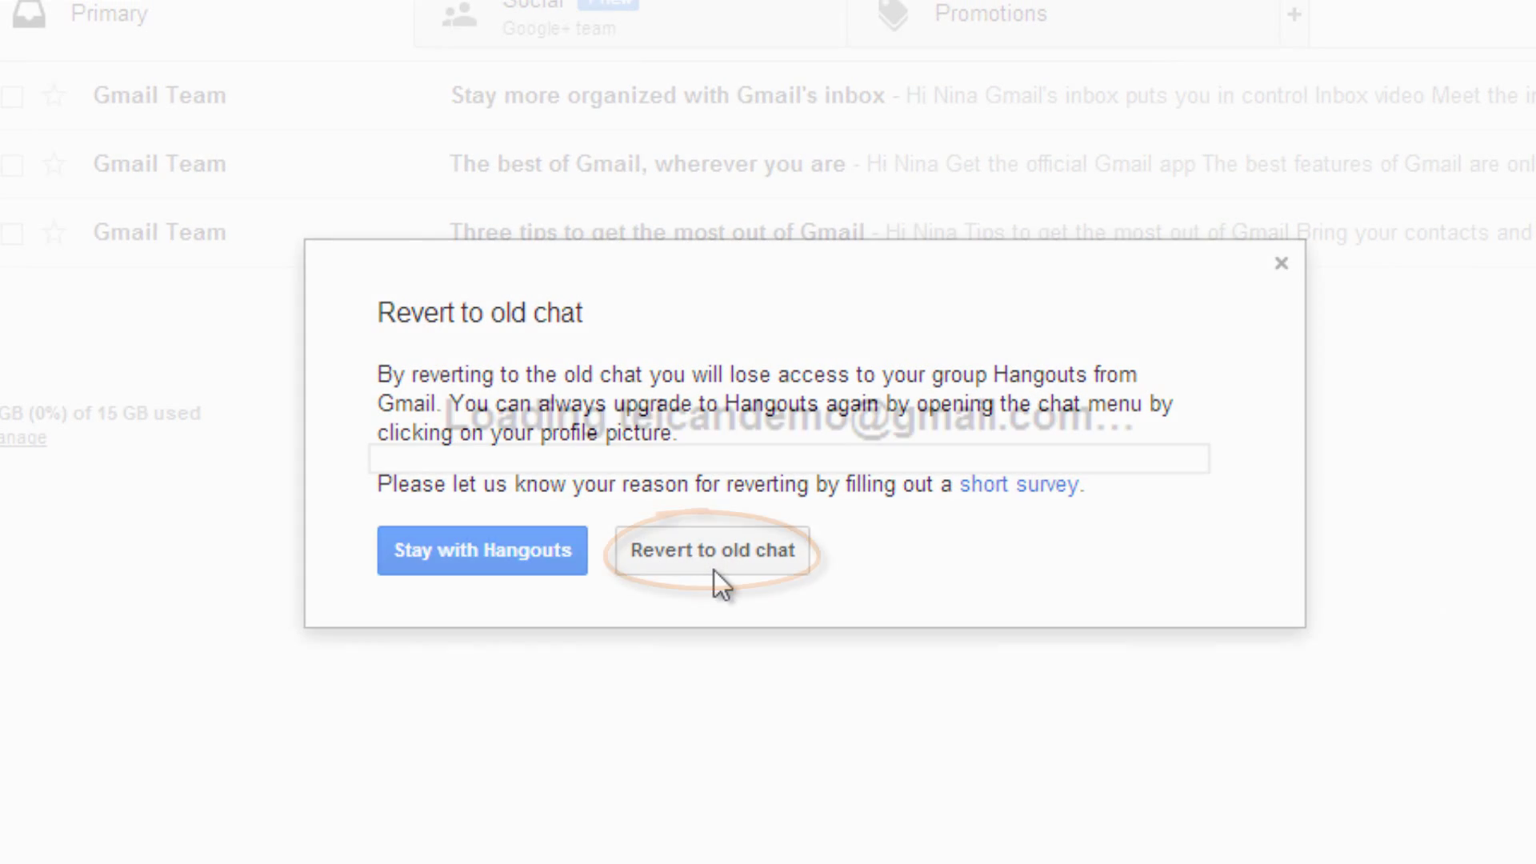
click(712, 550)
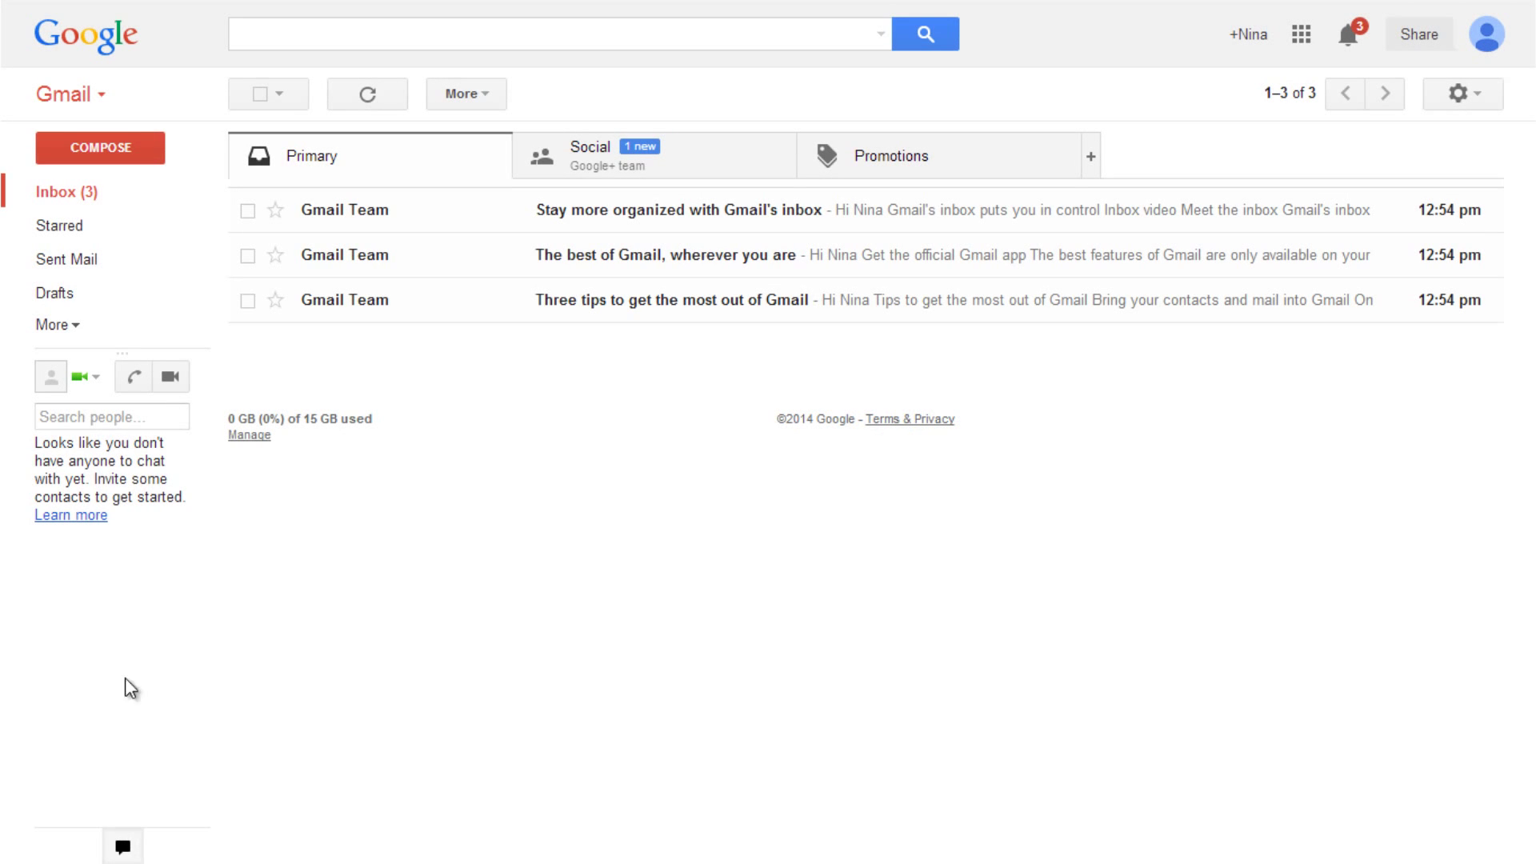
- Search people for 'ca' and invite the TelCan contact to chat
text(call)
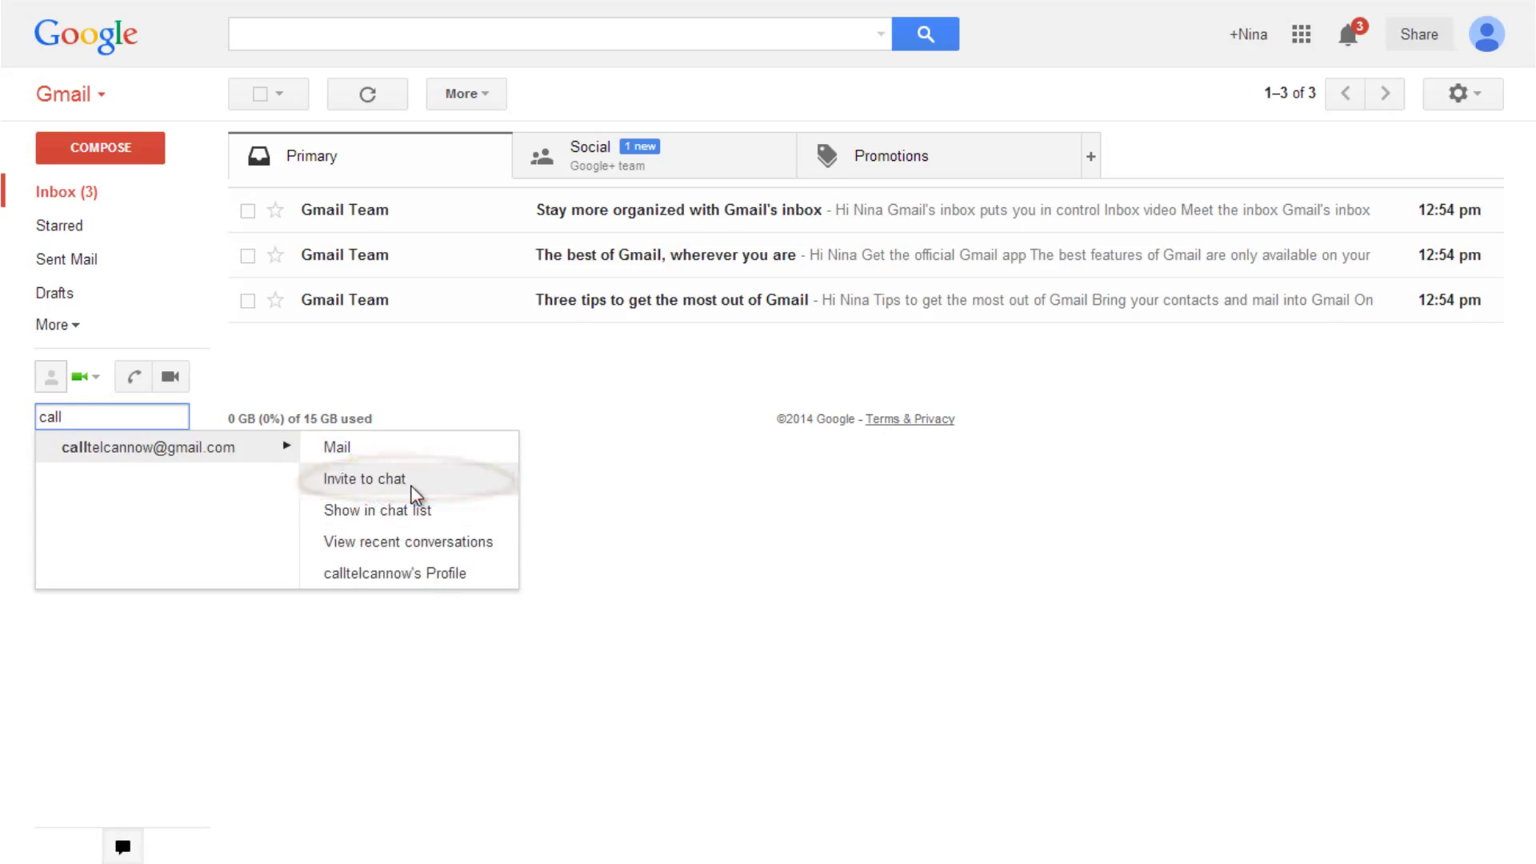
click(363, 479)
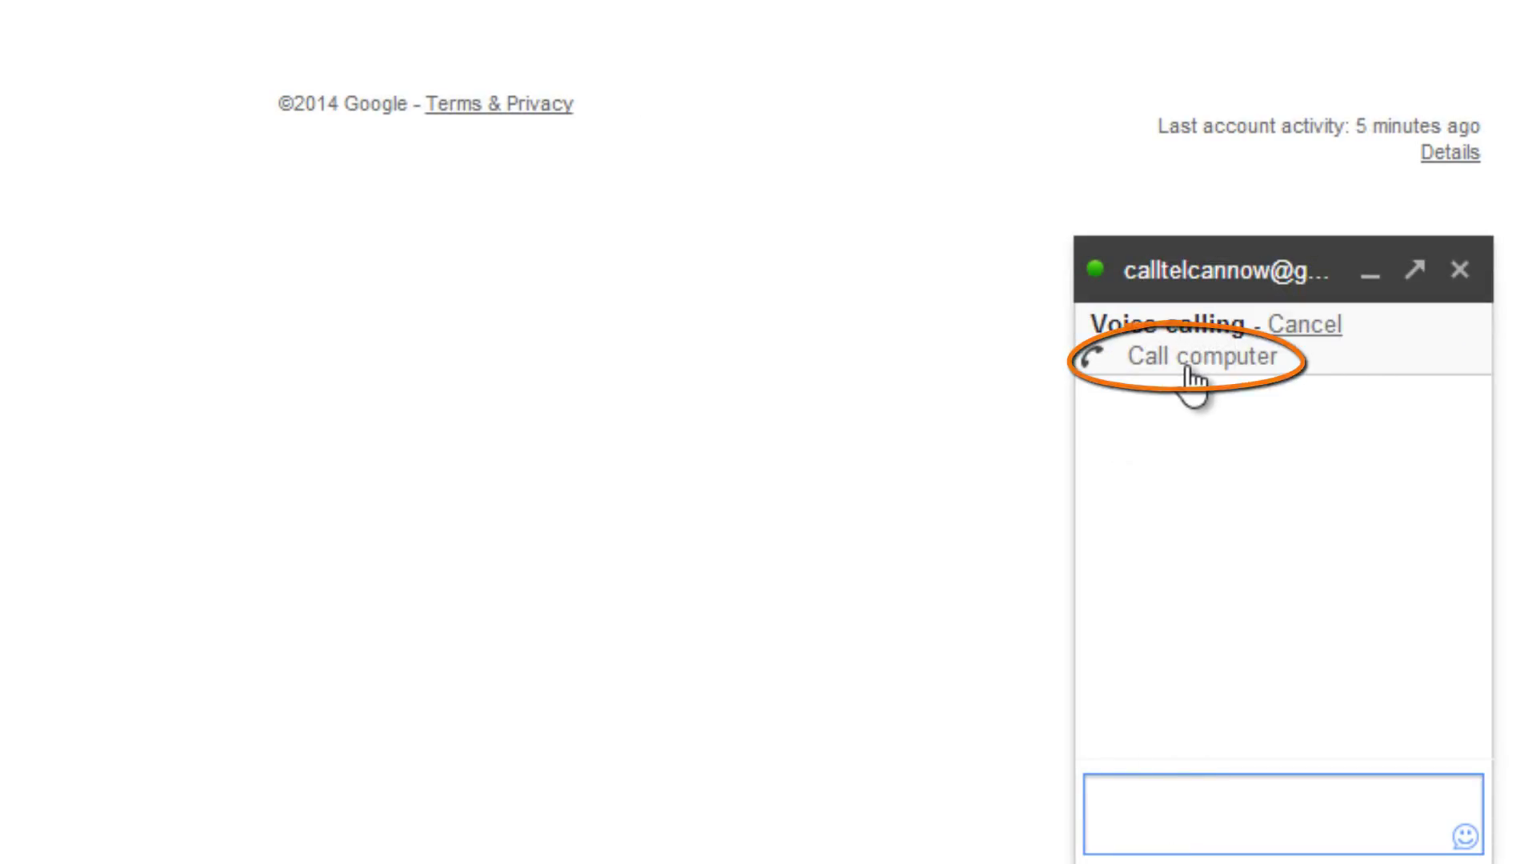
- Call the TelCan contact's computer, send the hidden PIN, and begin typing +91
click(1201, 357)
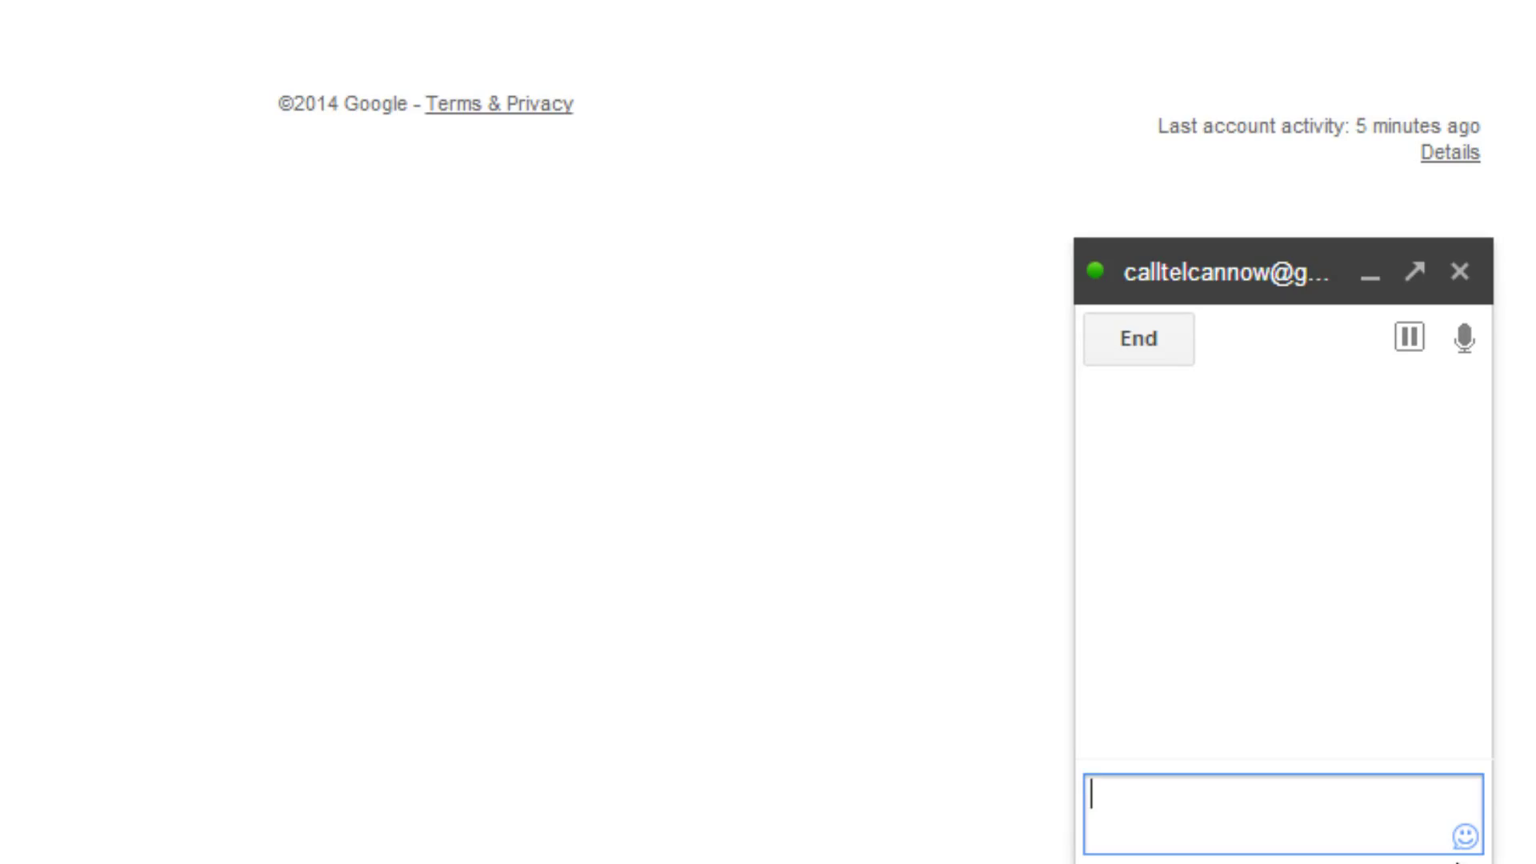
text(**********)
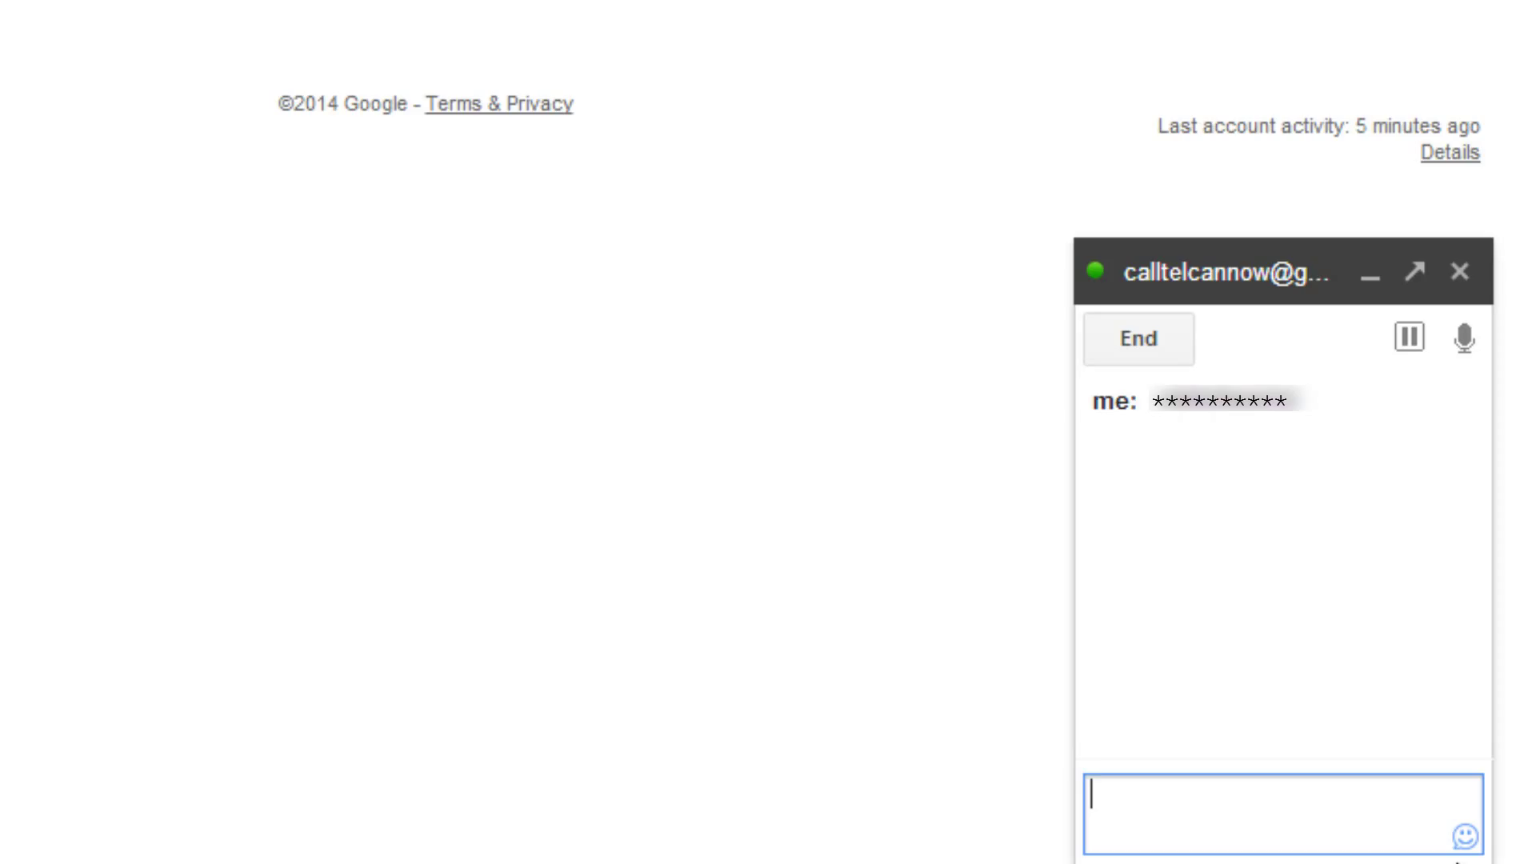
text(+91)
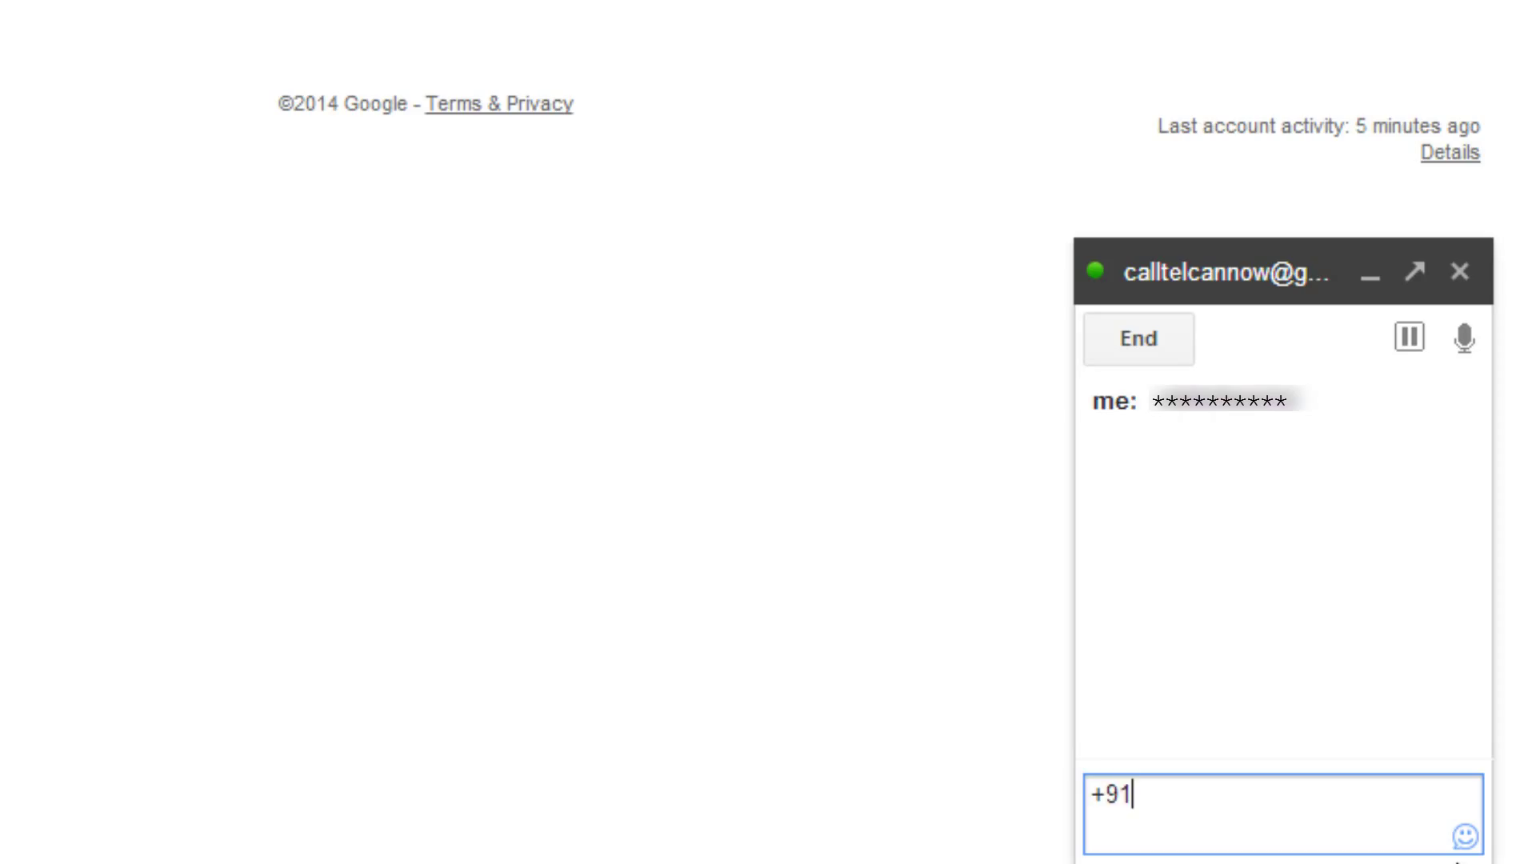